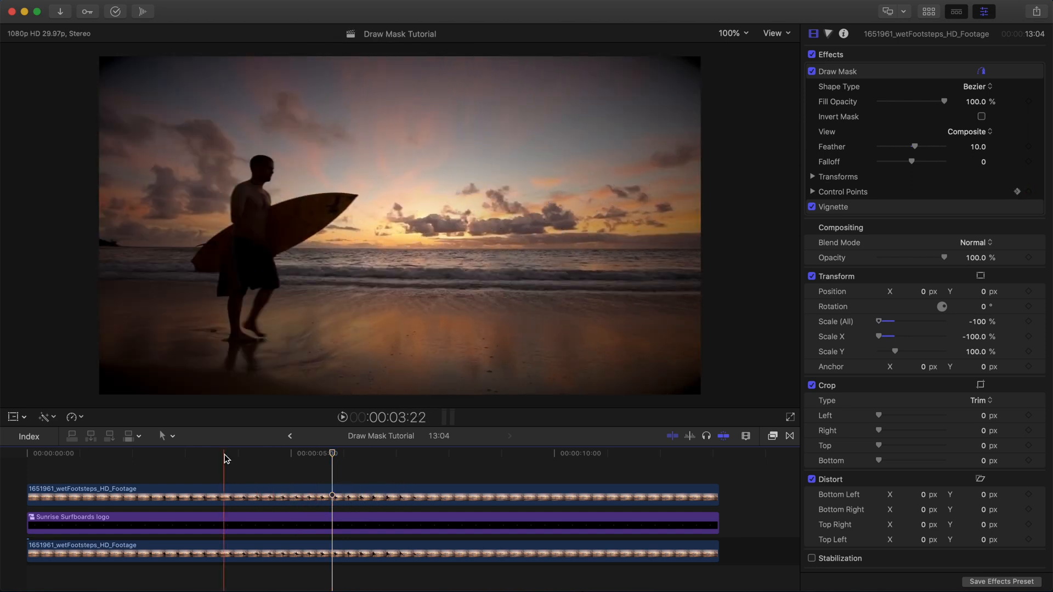
Delete the upper masked wetFootsteps clip, leaving the logo above the original footage
click(384, 458)
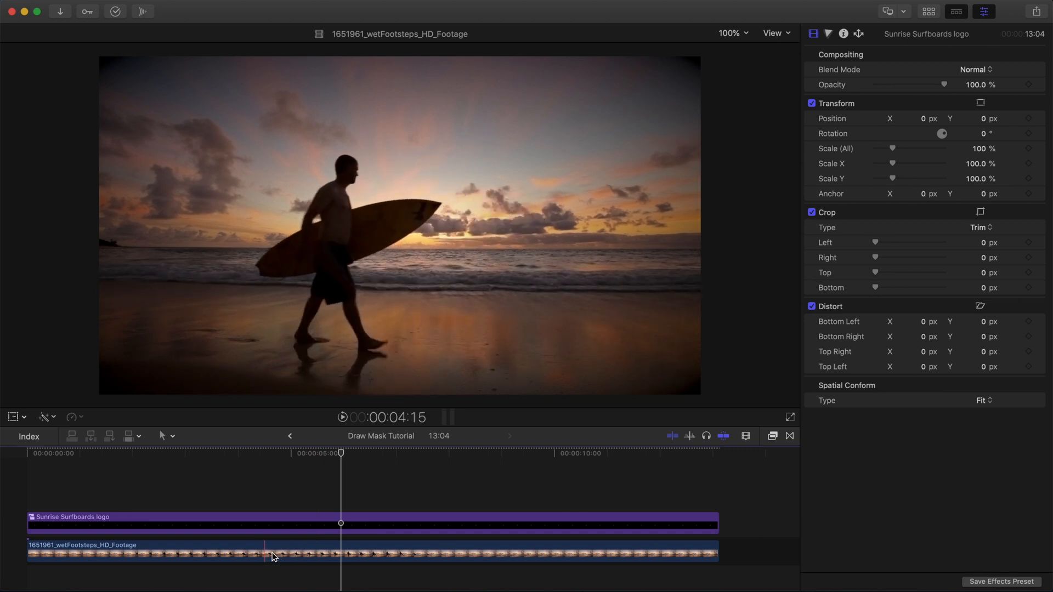
Option-drag a copy of the lower wetFootsteps clip onto the track above the logo
click(332, 524)
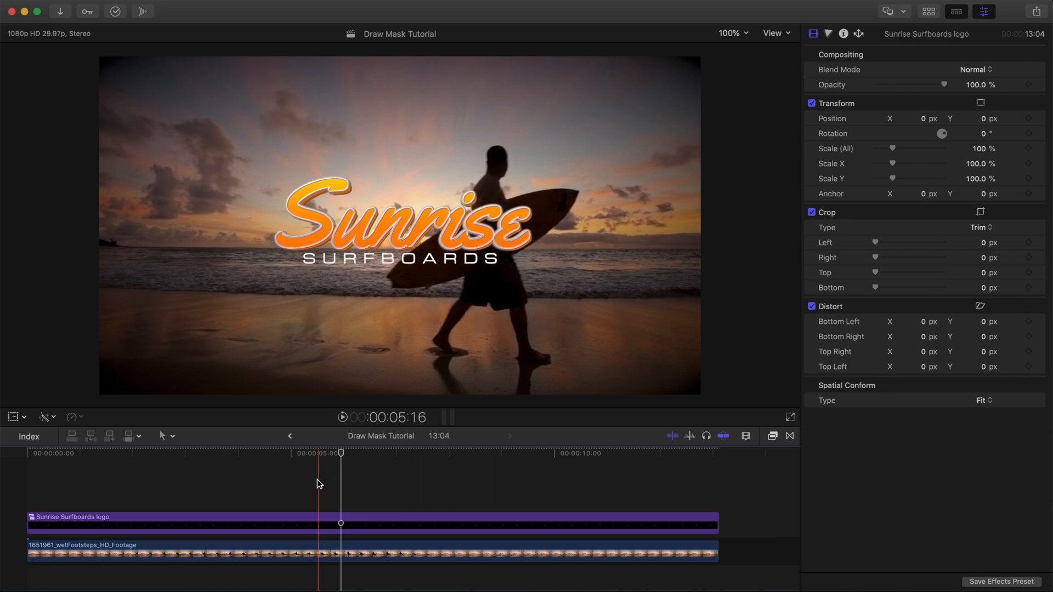
click(272, 552)
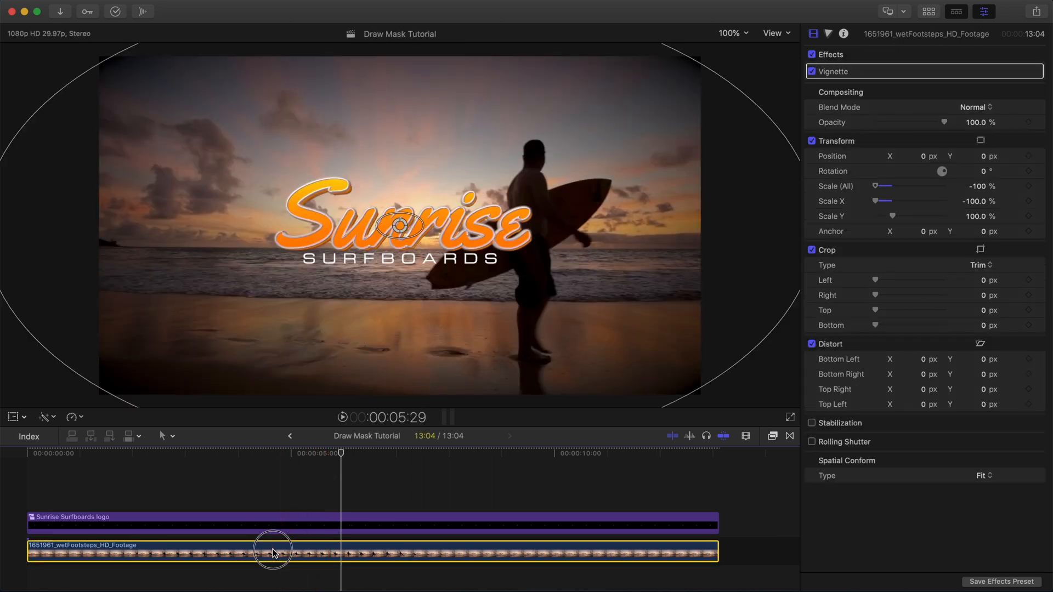
drag(272, 553, 274, 495)
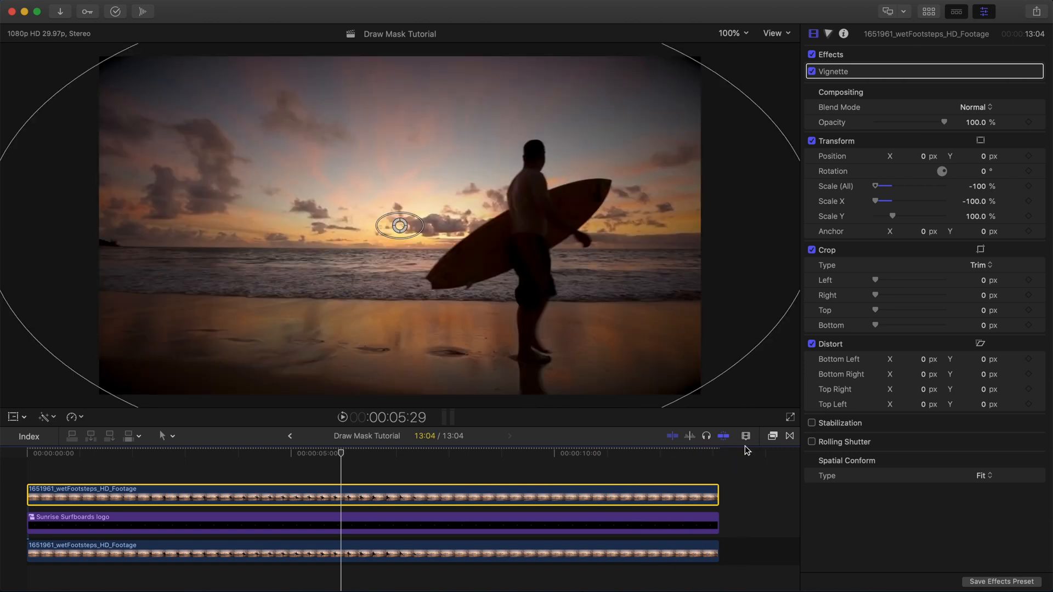
Drag Draw Mask from the Effects browser's Masks category onto the top surfer clip
click(771, 435)
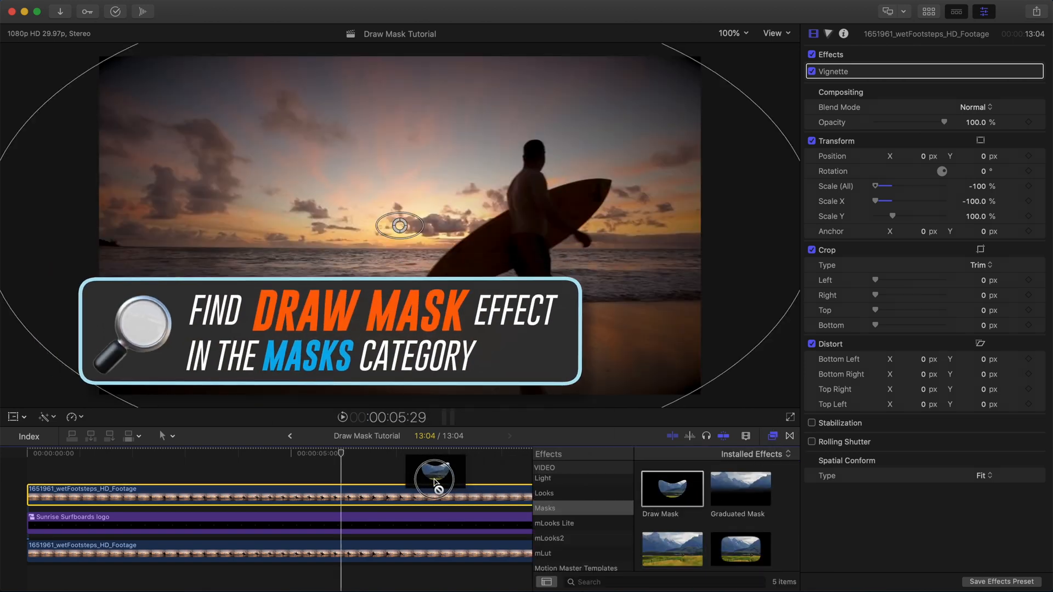
drag(434, 477, 349, 490)
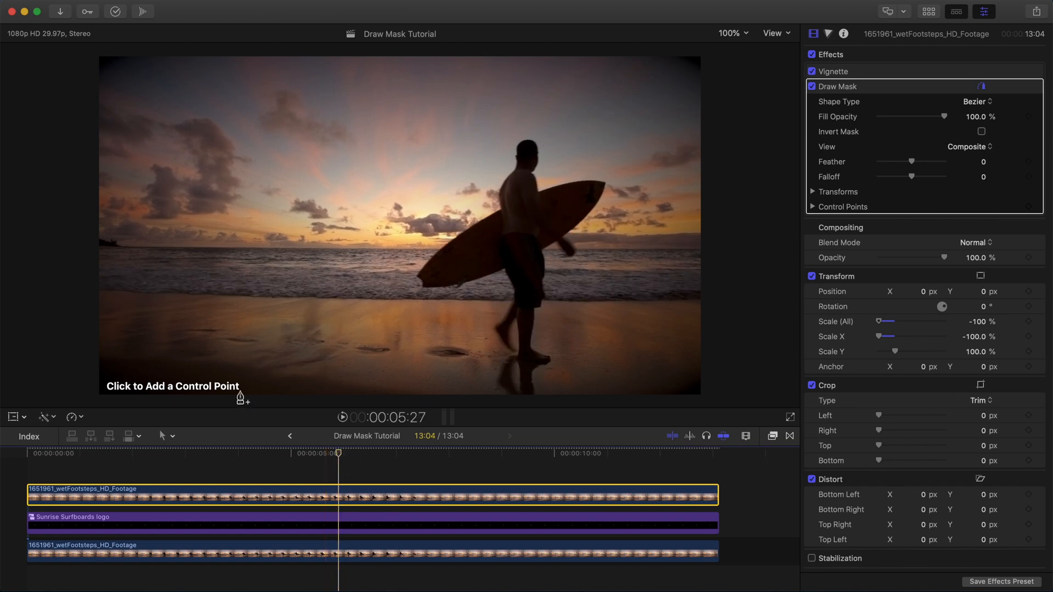
mouse_move(219, 396)
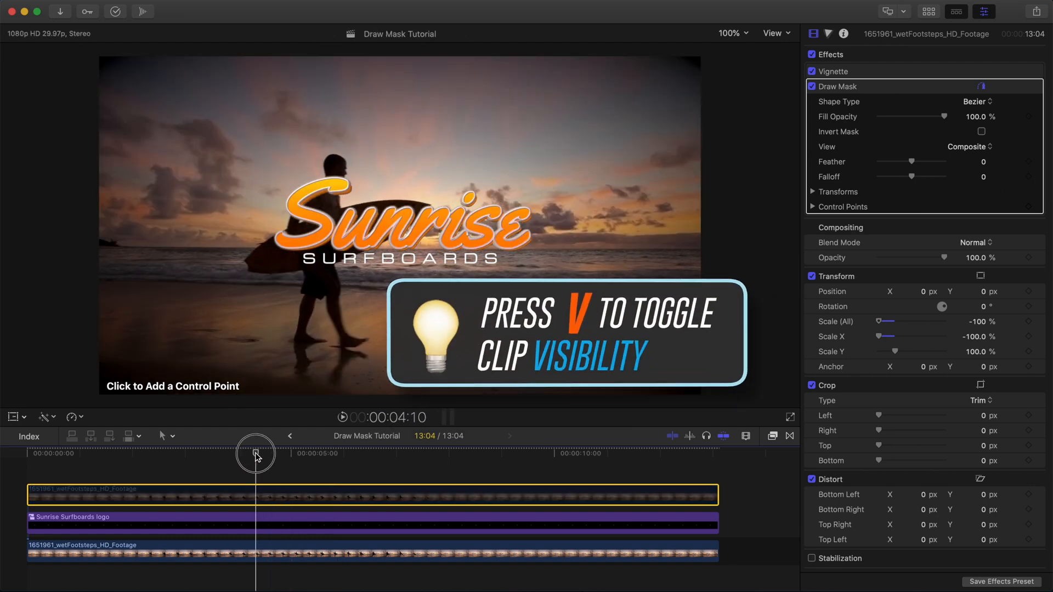
Scrub the playhead back to 00:00:03:26 where the surfer meets the logo and check the viewer zoom
drag(254, 454, 226, 454)
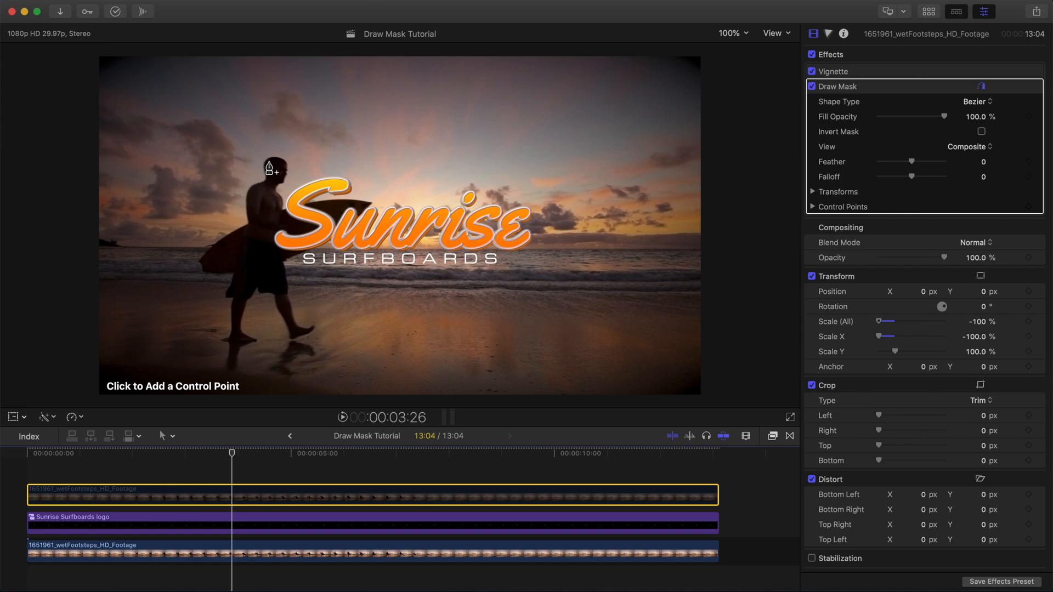
mouse_move(273, 164)
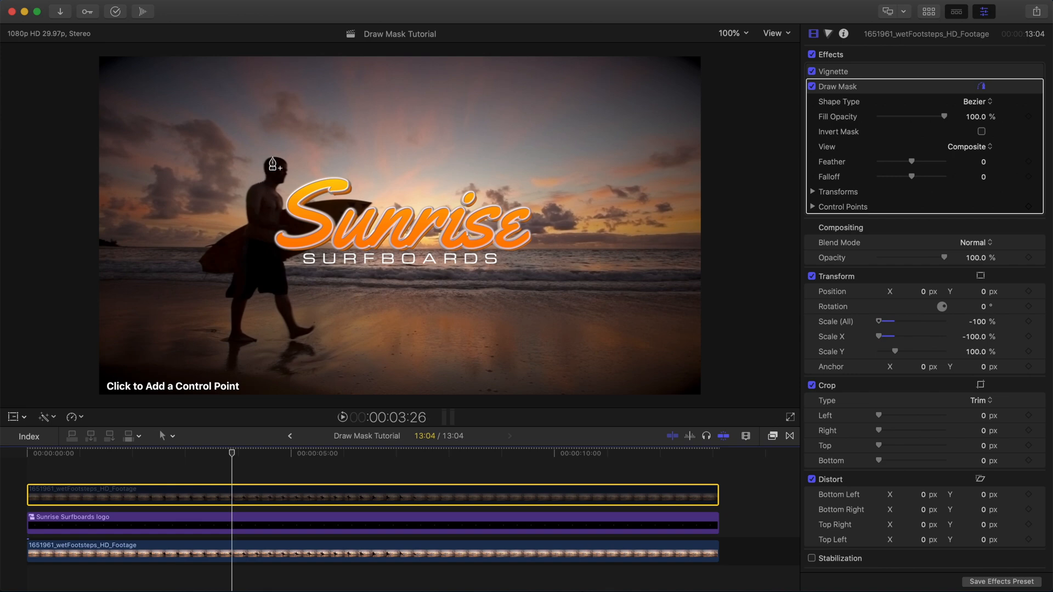
mouse_move(250, 244)
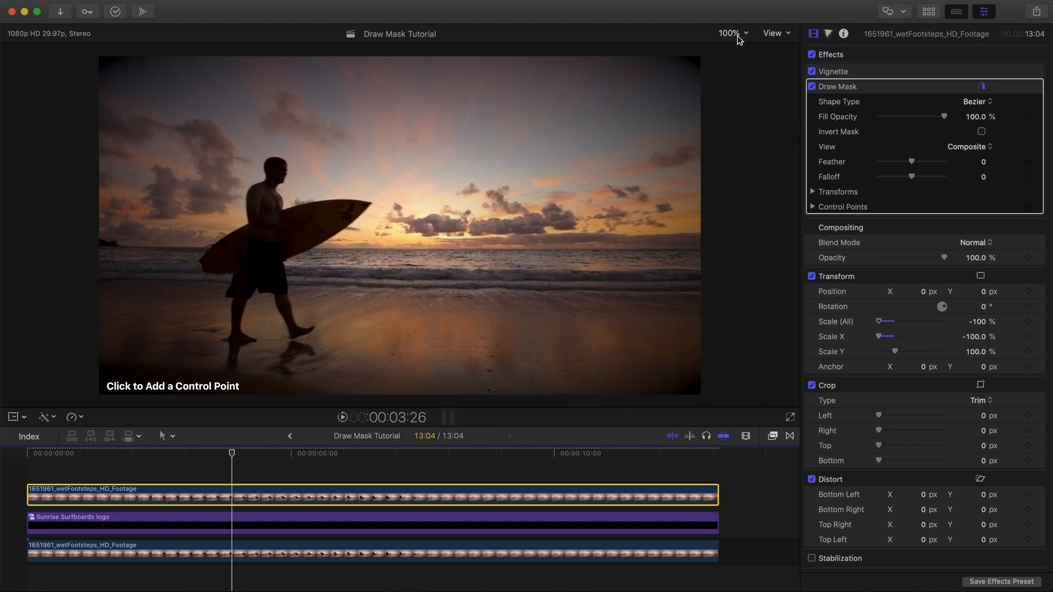
click(731, 33)
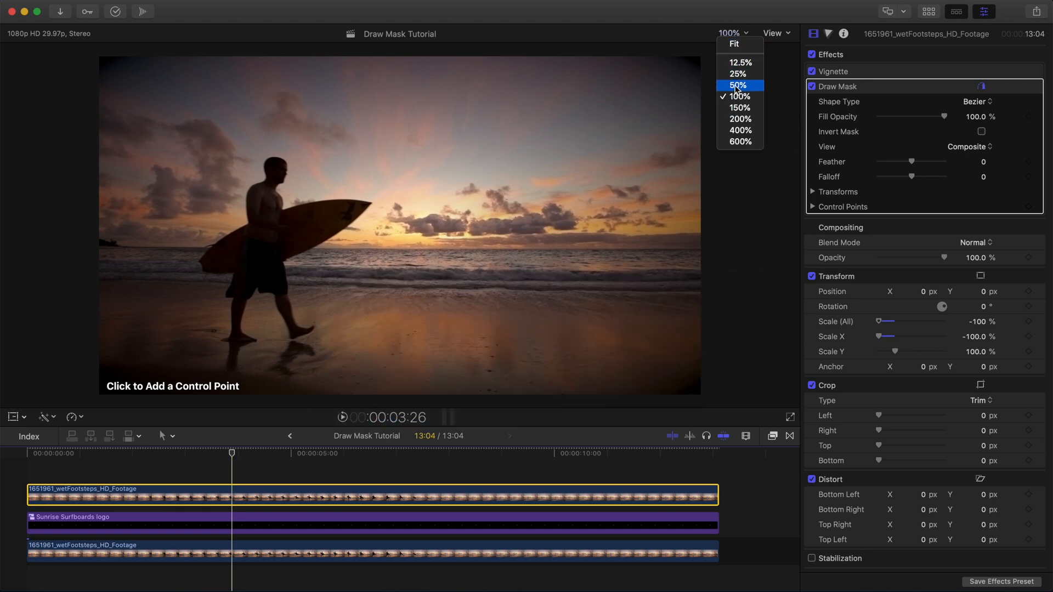
click(738, 97)
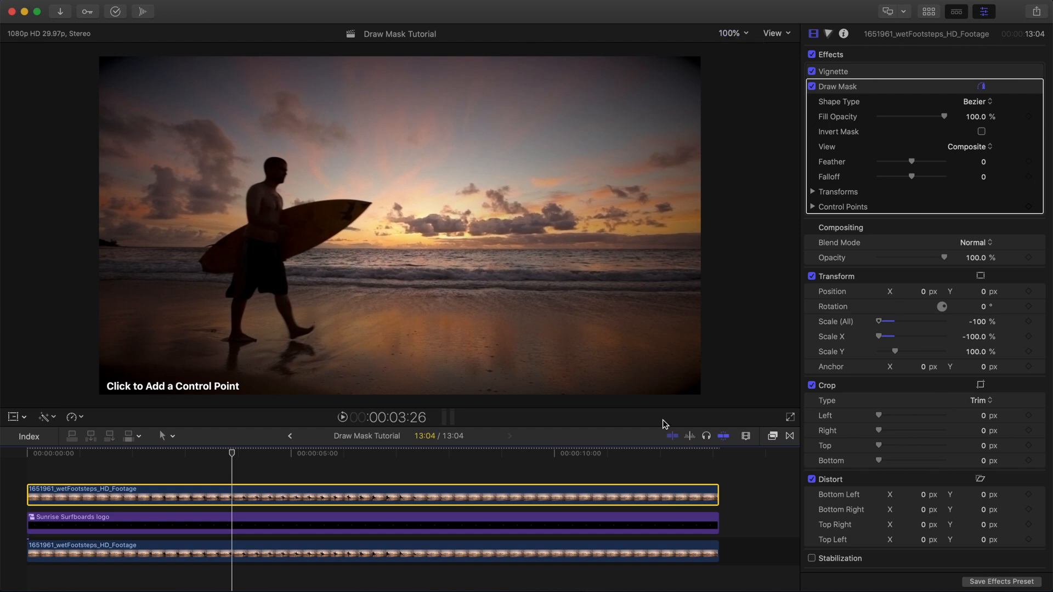
mouse_move(372, 63)
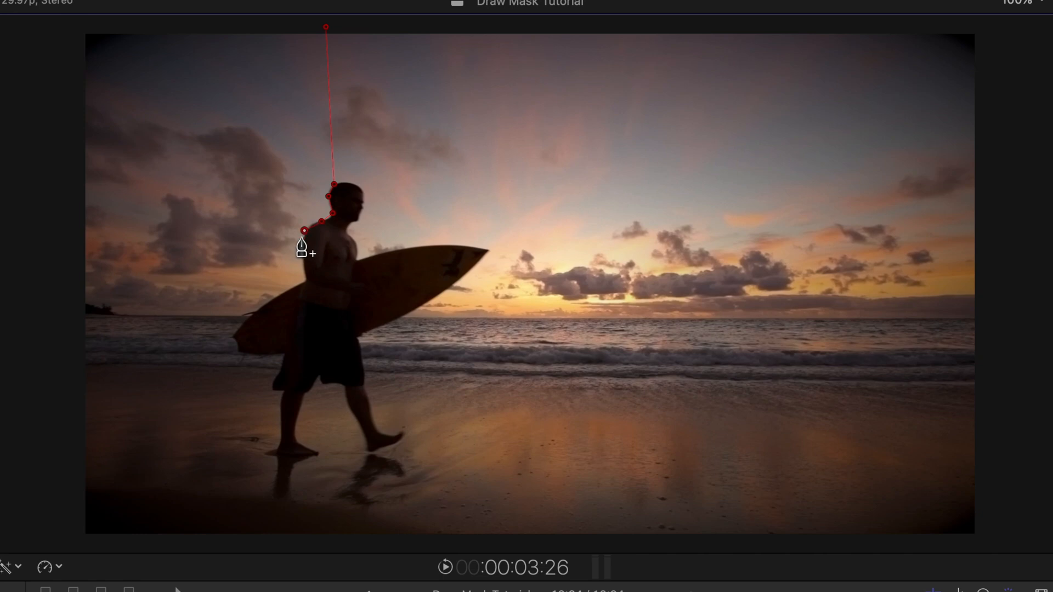
Add mask points at the surfer's shoulder, the surfboard's tail and beyond the frame's lower right
click(306, 280)
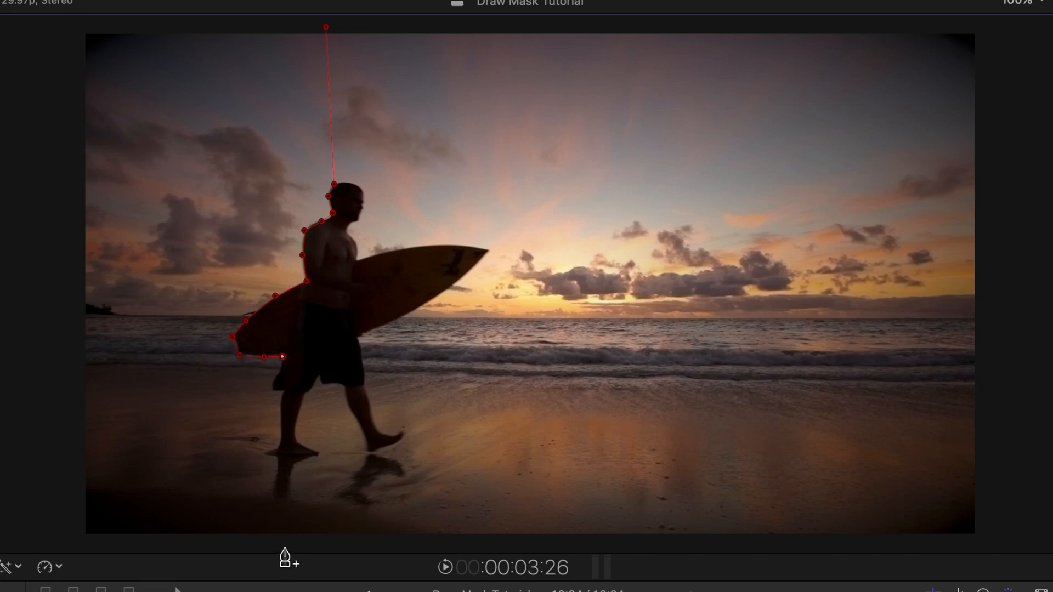
click(282, 548)
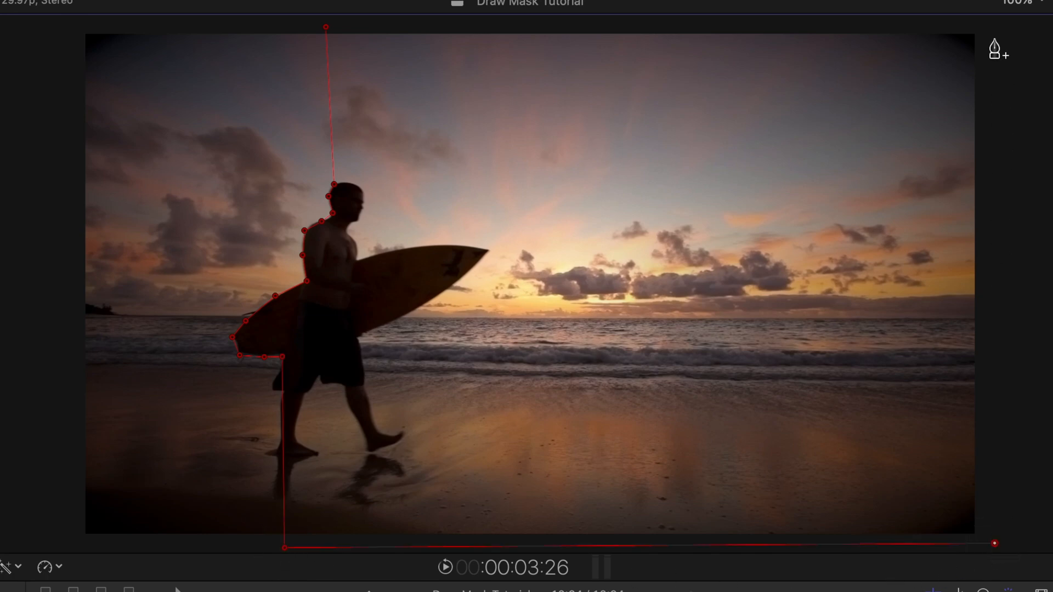
click(993, 26)
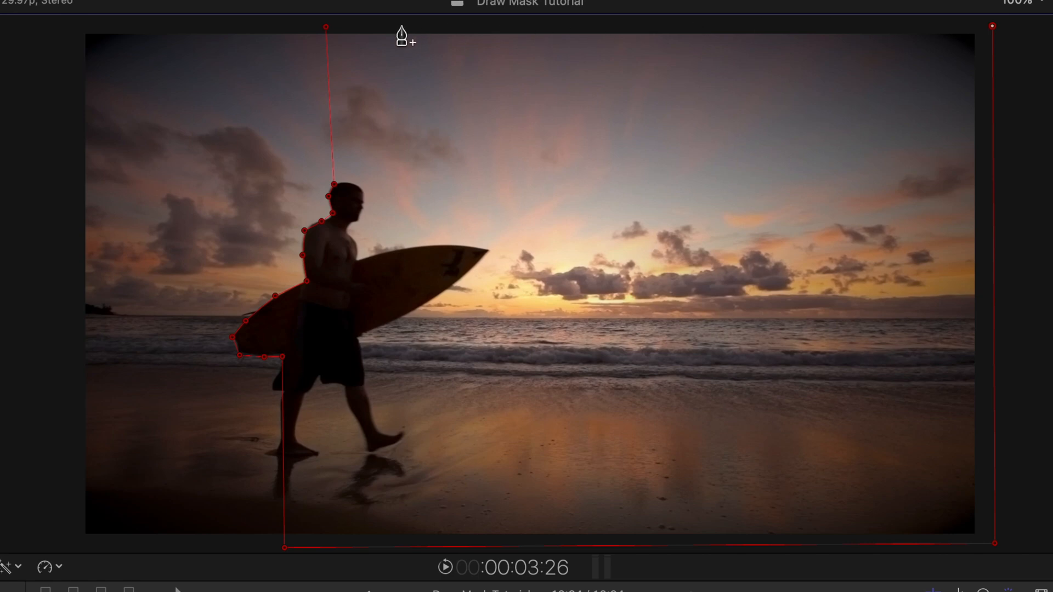
mouse_move(325, 35)
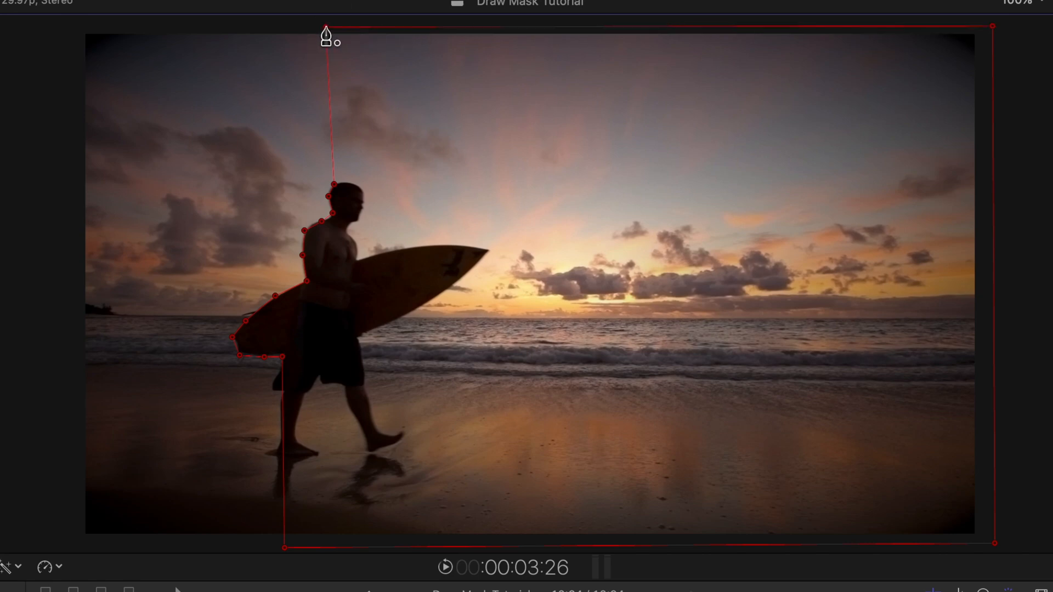
mouse_move(328, 35)
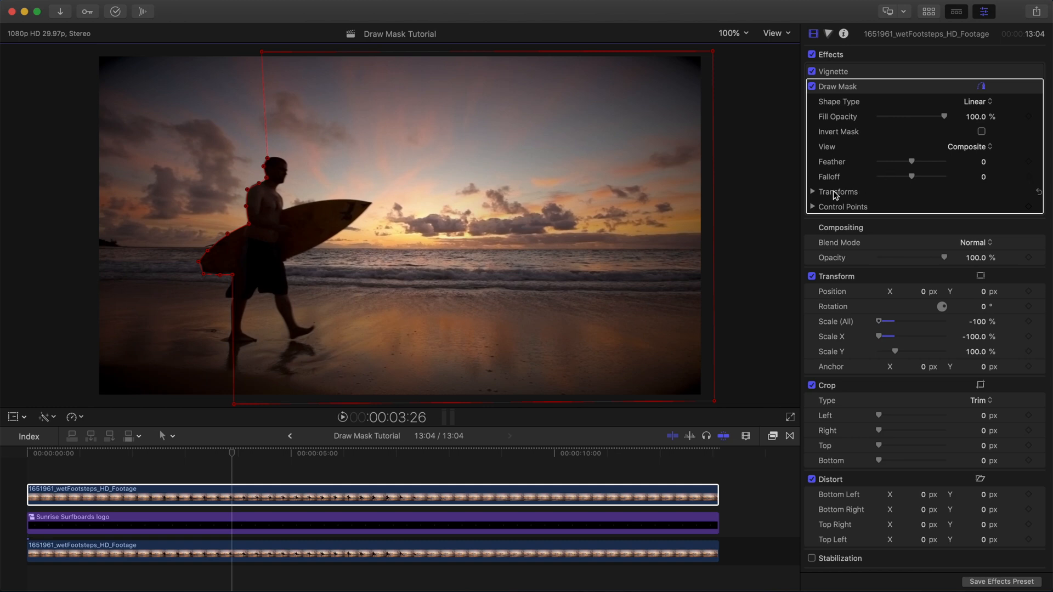
Reveal the mask's transform and control-point settings and drag the shape back to Position 0,0
click(813, 191)
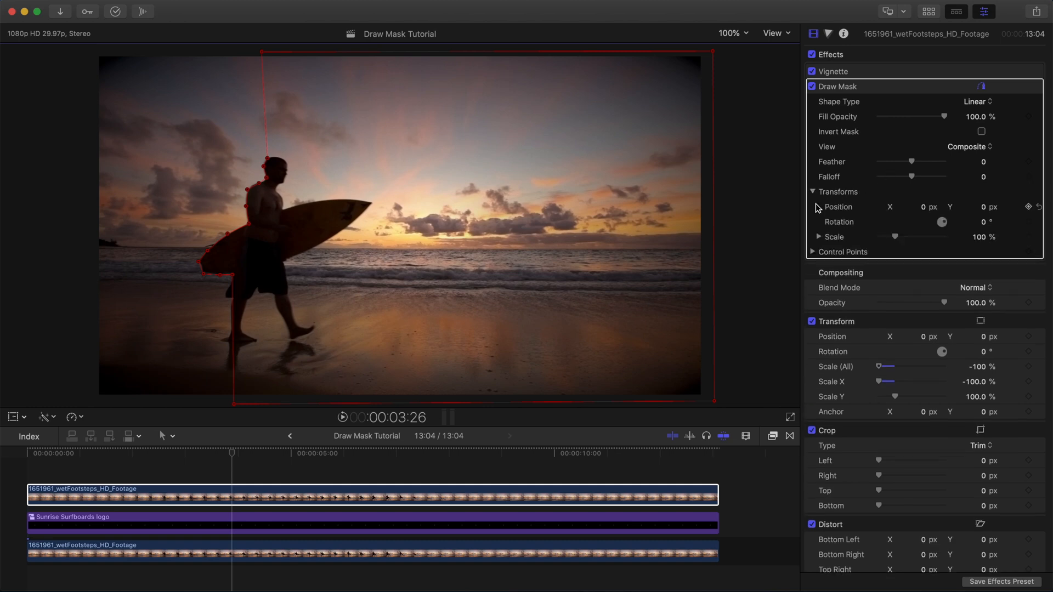
click(813, 252)
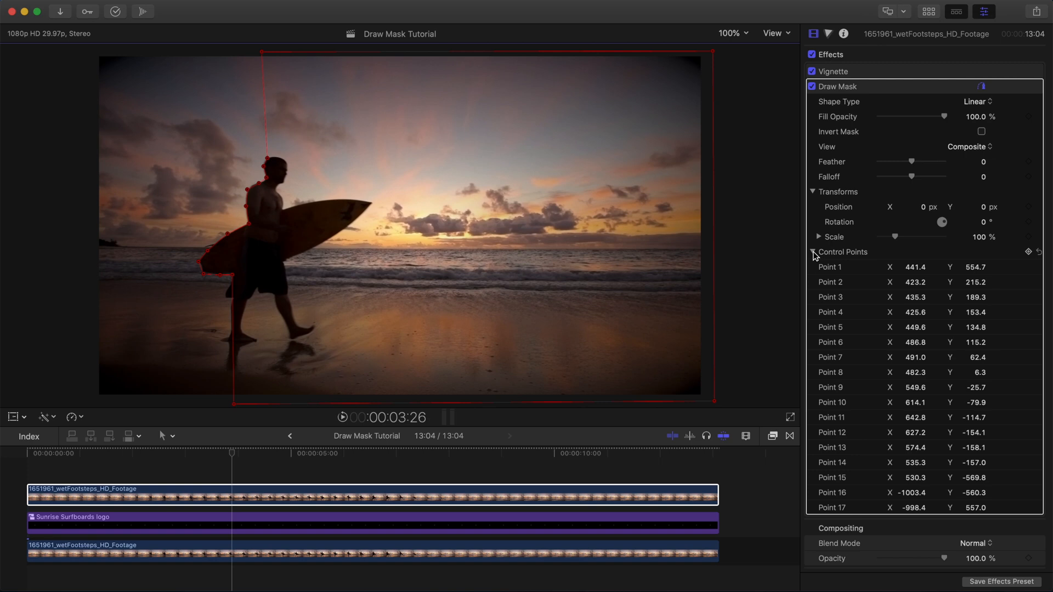
mouse_move(914, 36)
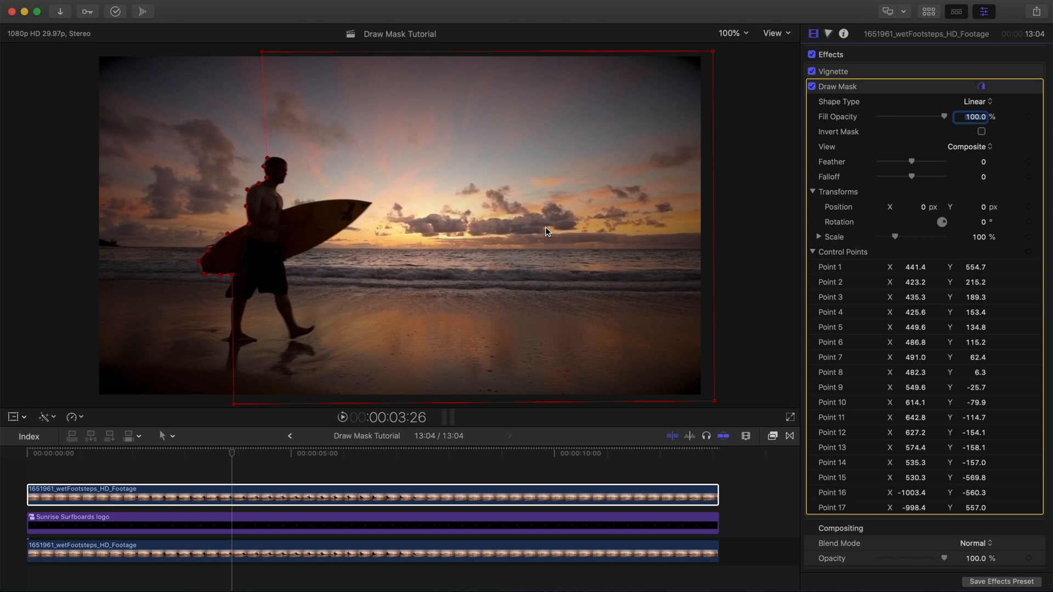
mouse_move(513, 222)
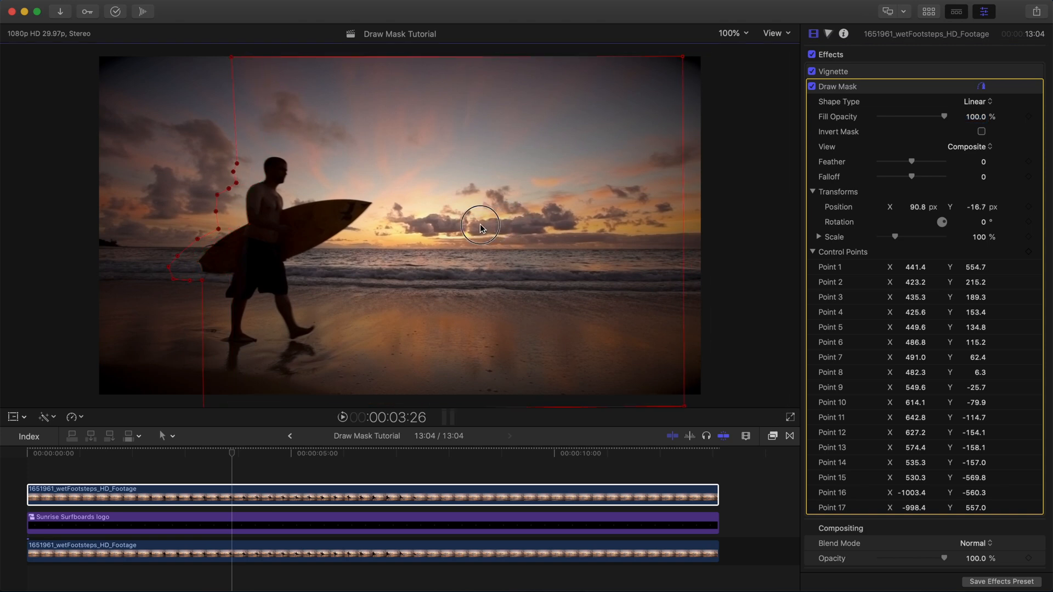
drag(480, 225, 484, 223)
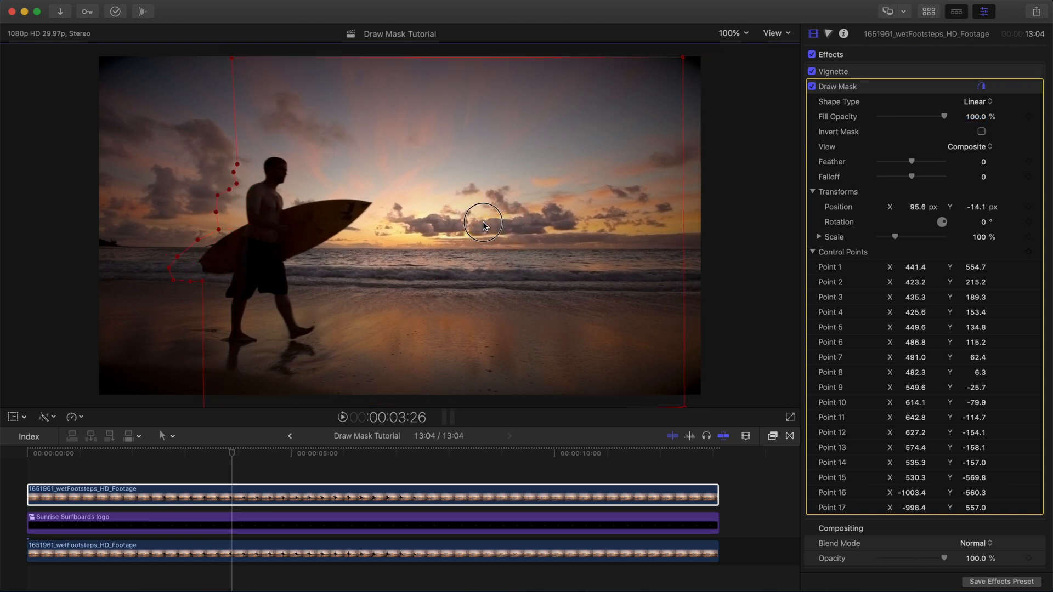
drag(482, 222, 498, 228)
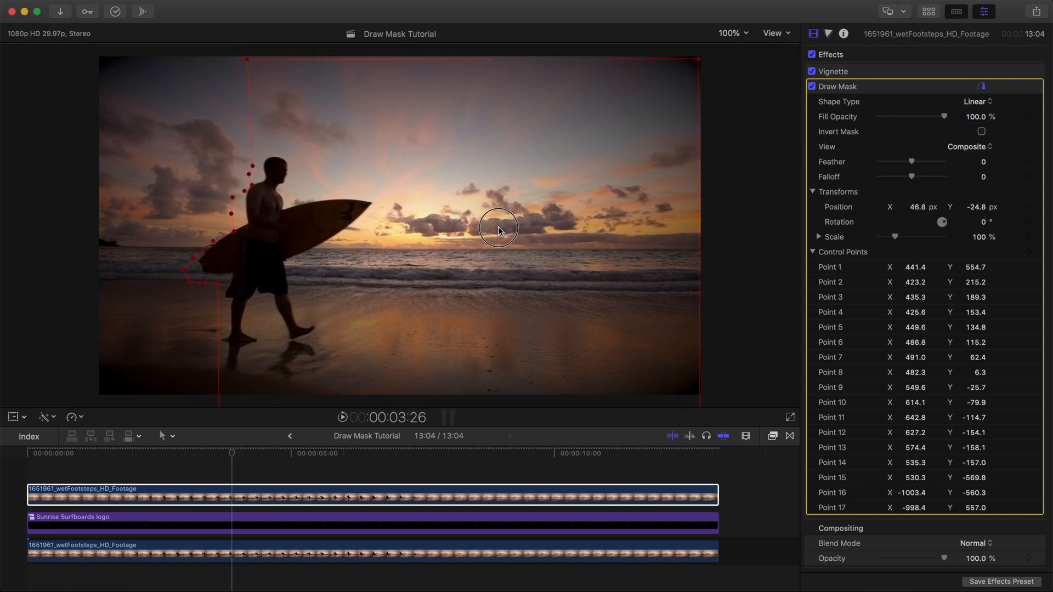
drag(496, 227, 506, 224)
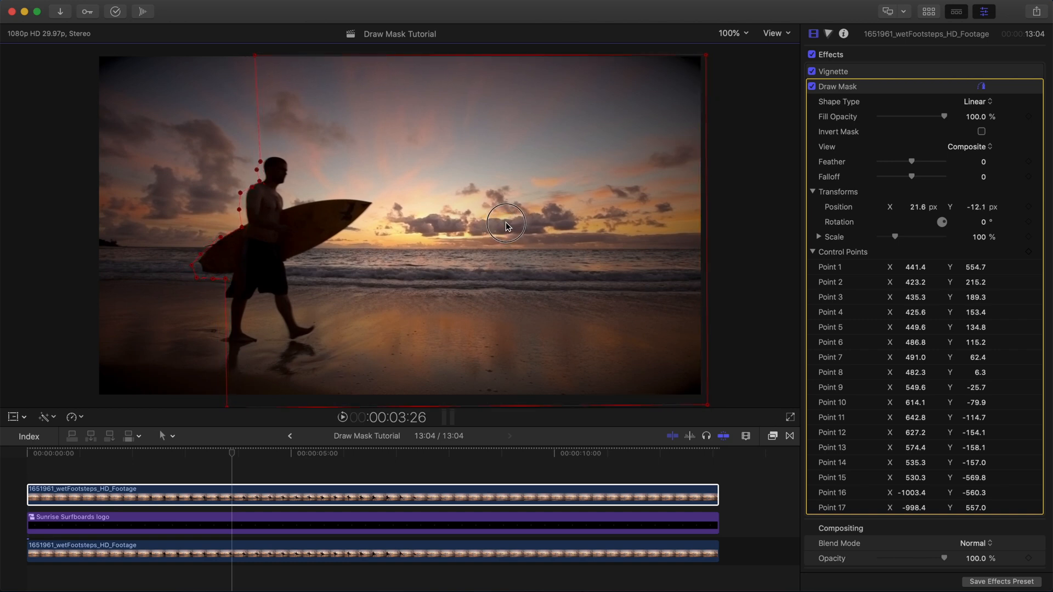
drag(506, 223, 509, 214)
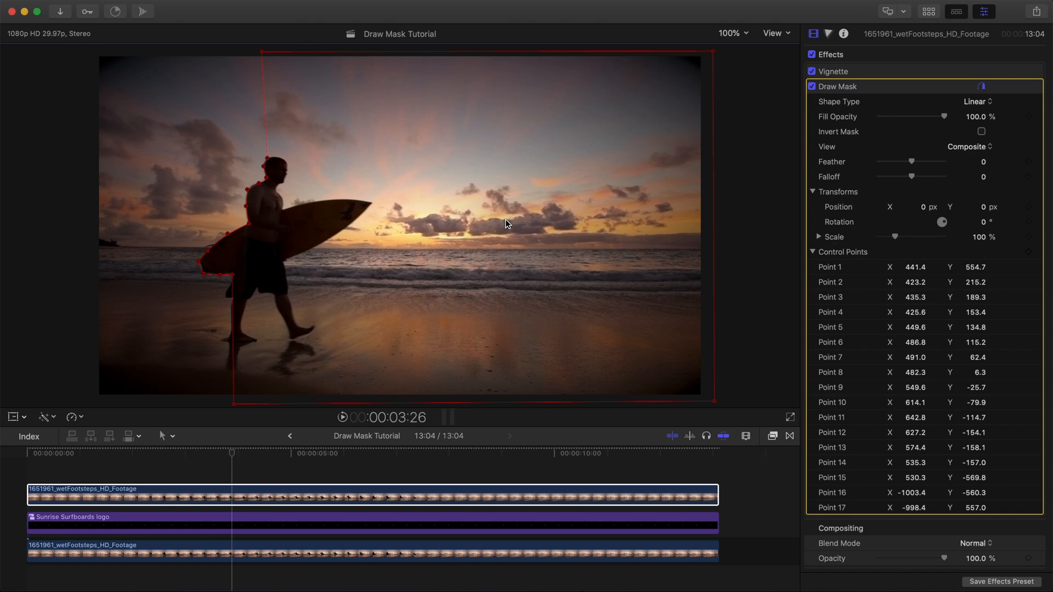
mouse_move(253, 195)
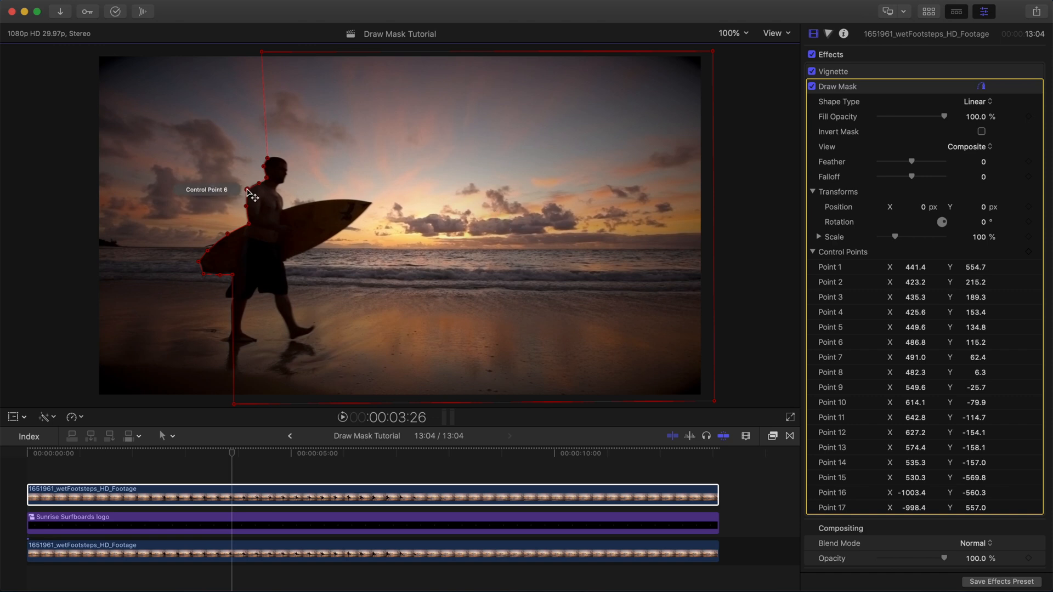
Drag Control Point 6 so the outline hugs the surfer's shoulder and back
drag(249, 193, 241, 188)
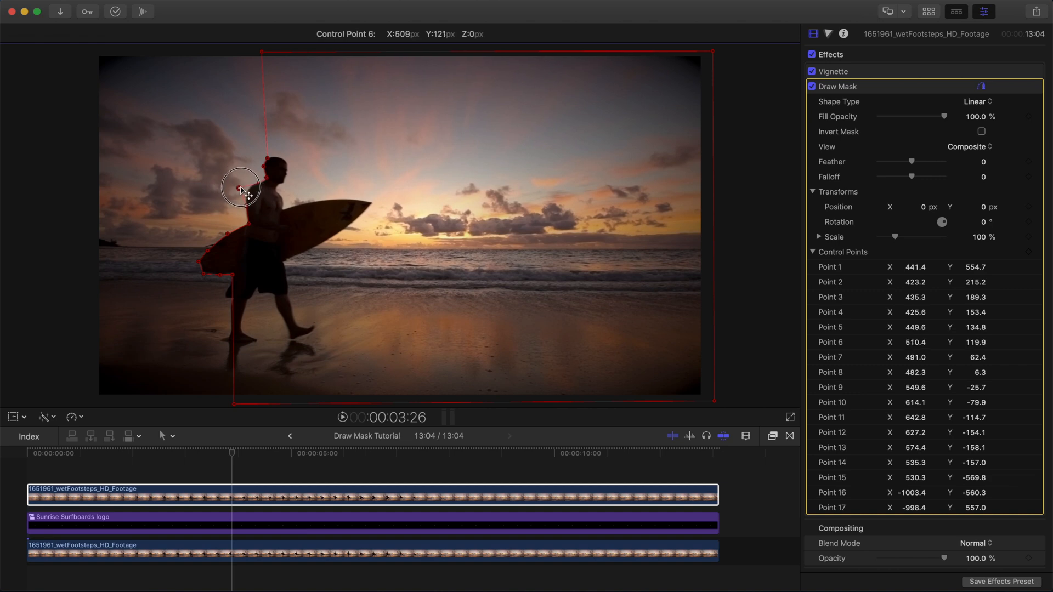
drag(240, 186, 255, 196)
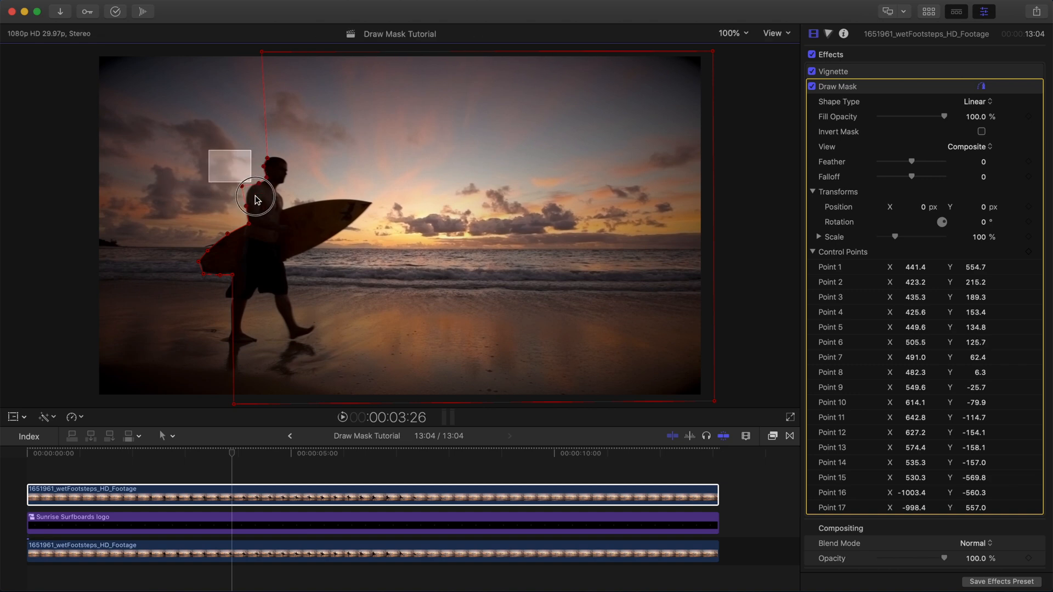
drag(255, 200, 301, 325)
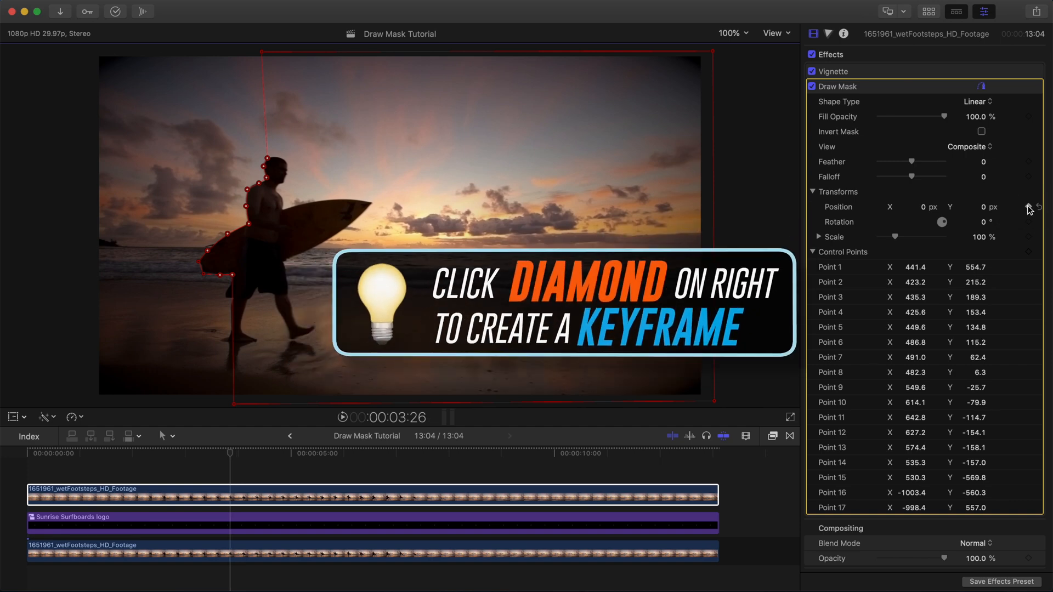
Add a Position keyframe on the Draw Mask at 3:26
click(1027, 207)
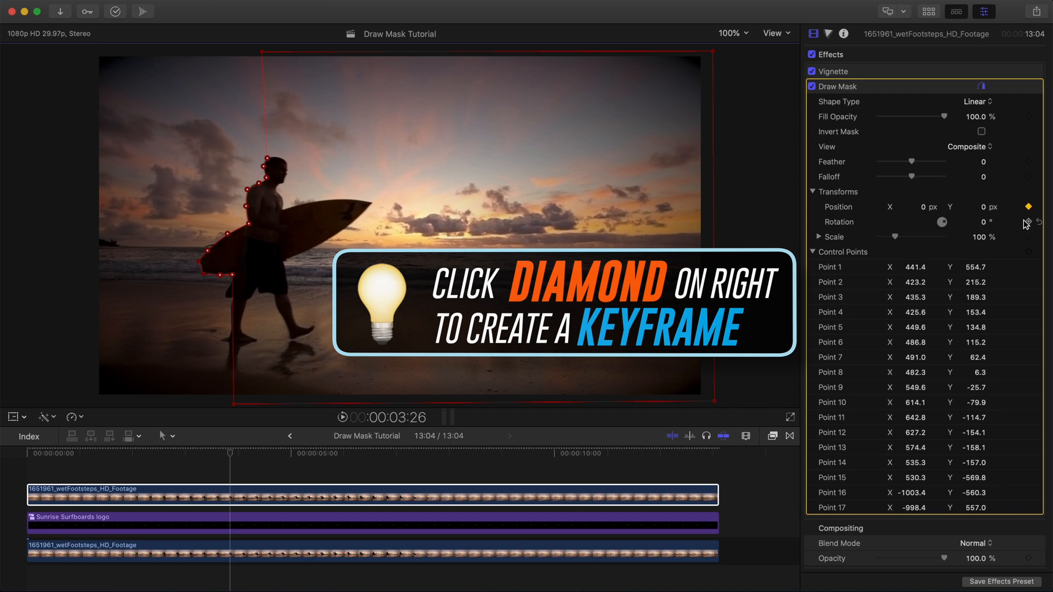
mouse_move(1025, 224)
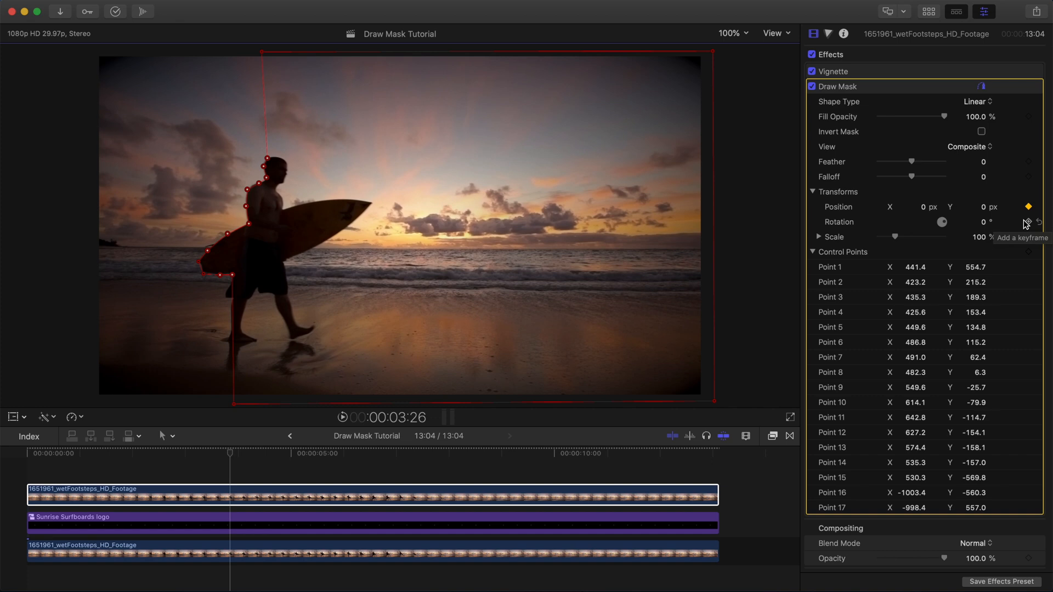
mouse_move(1027, 253)
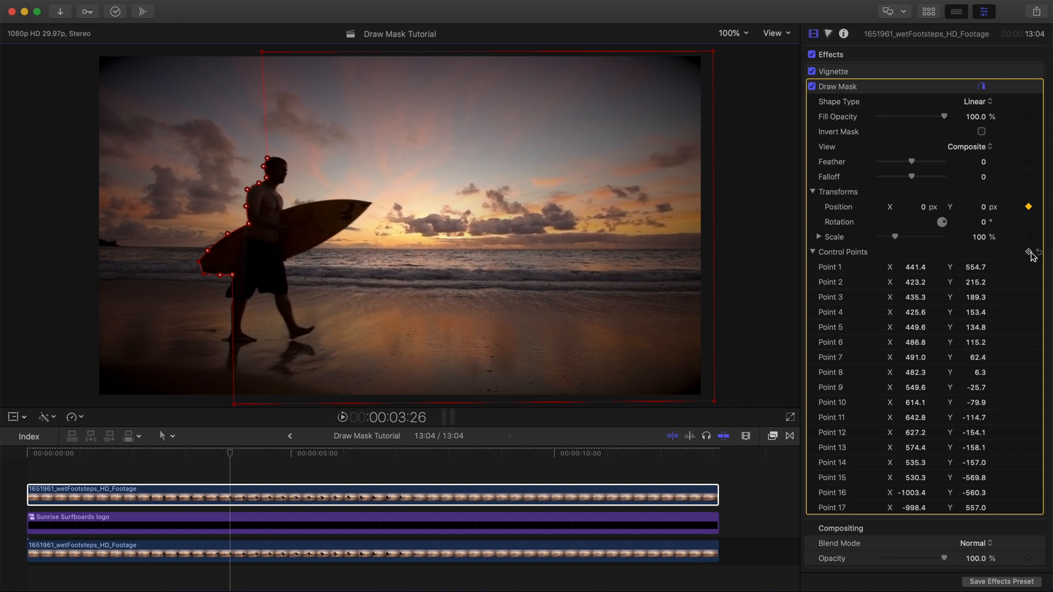
mouse_move(1008, 256)
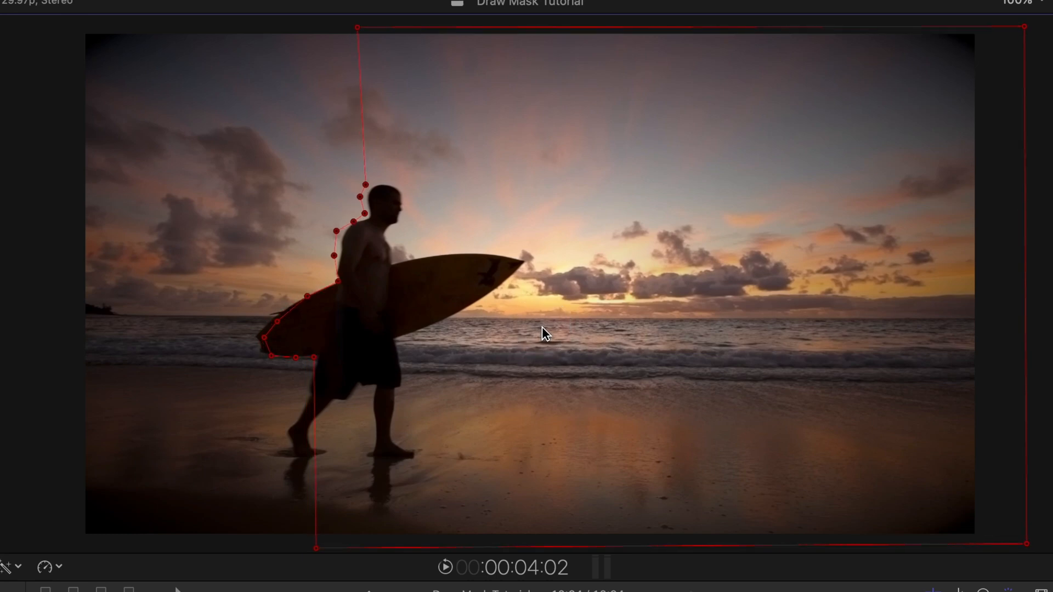
mouse_move(339, 244)
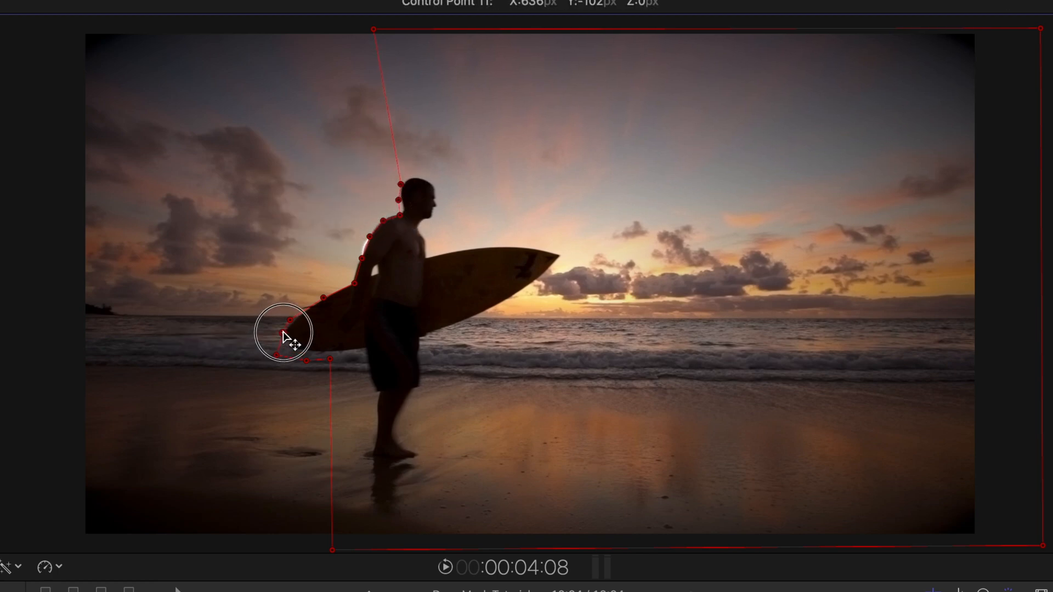
At a later frame, pull Control Point 11 onto the surfboard's tail
drag(288, 336, 355, 355)
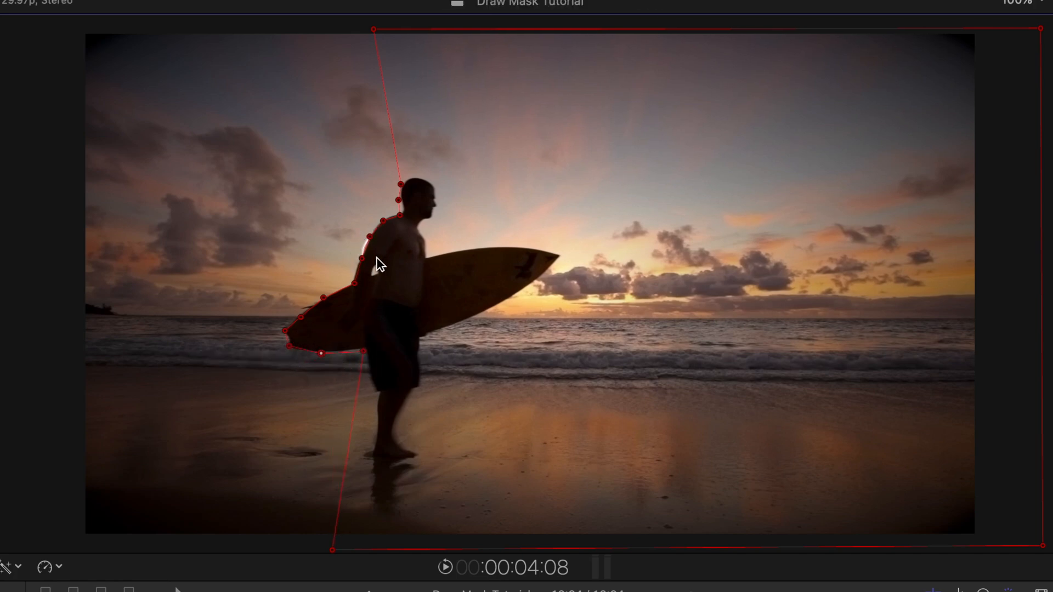
mouse_move(348, 269)
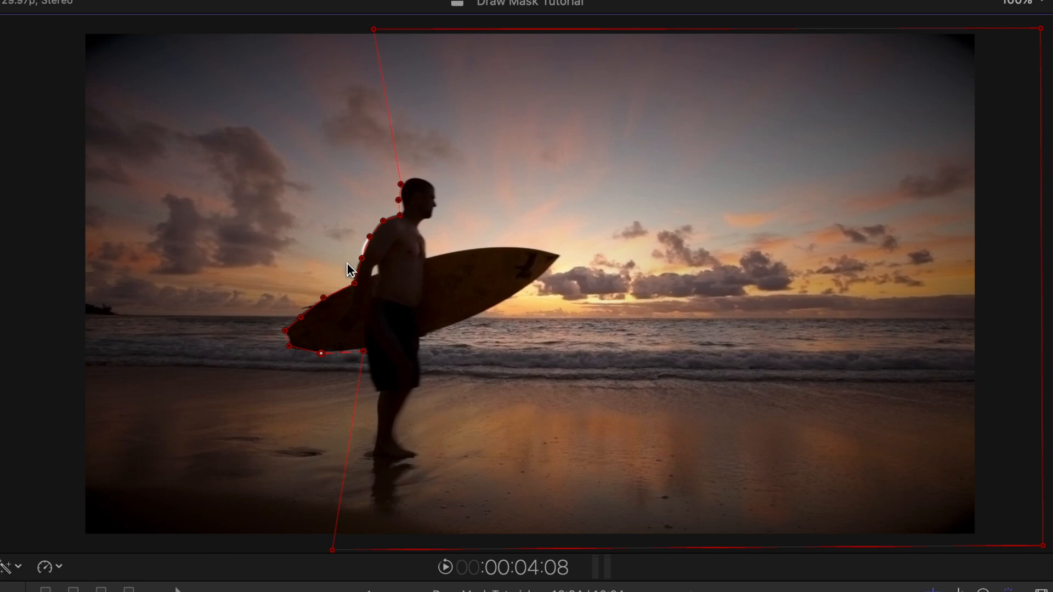
mouse_move(379, 235)
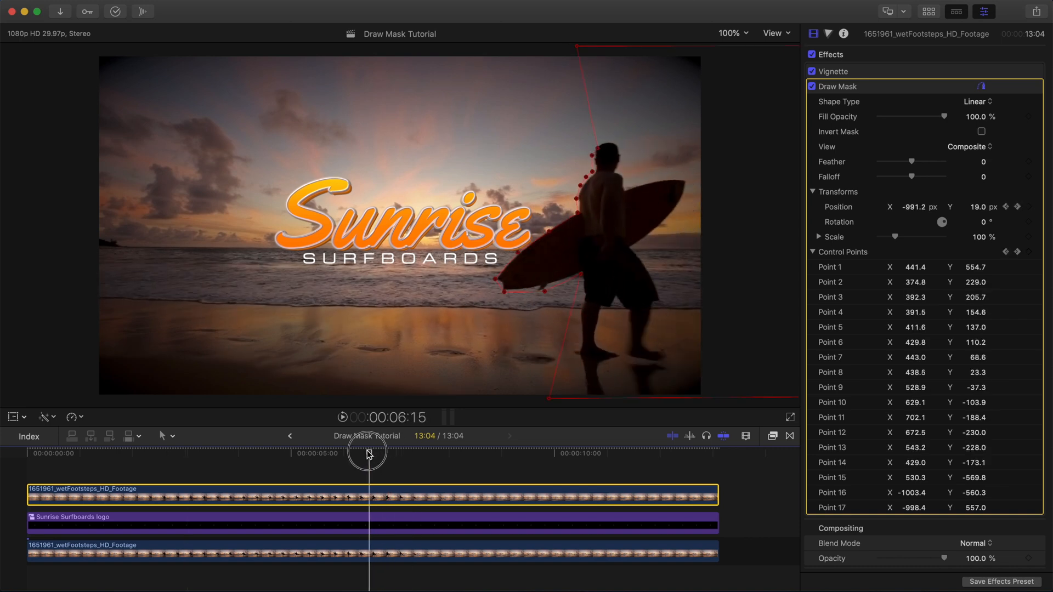
Skim to later frames and pull Control Point 10 onto the surfboard's edge as the logo appears
drag(369, 450, 288, 451)
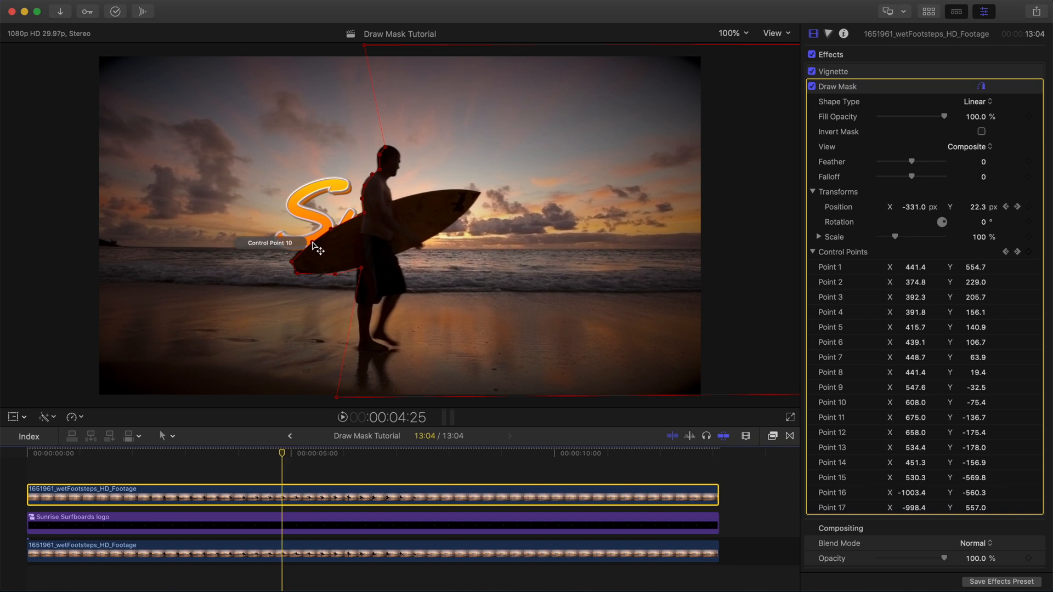
drag(319, 247, 298, 262)
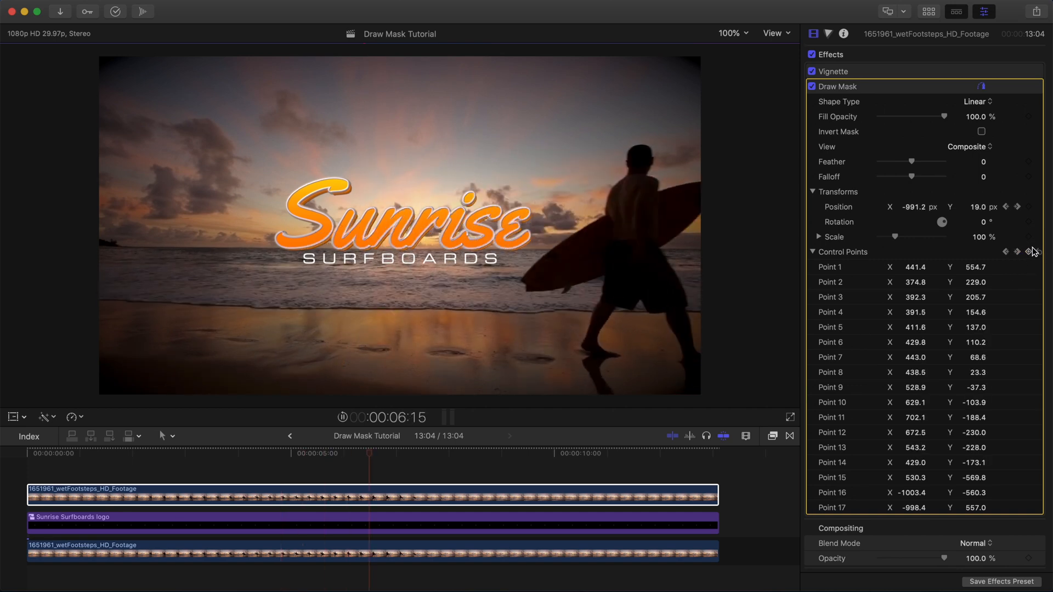
drag(369, 453, 241, 453)
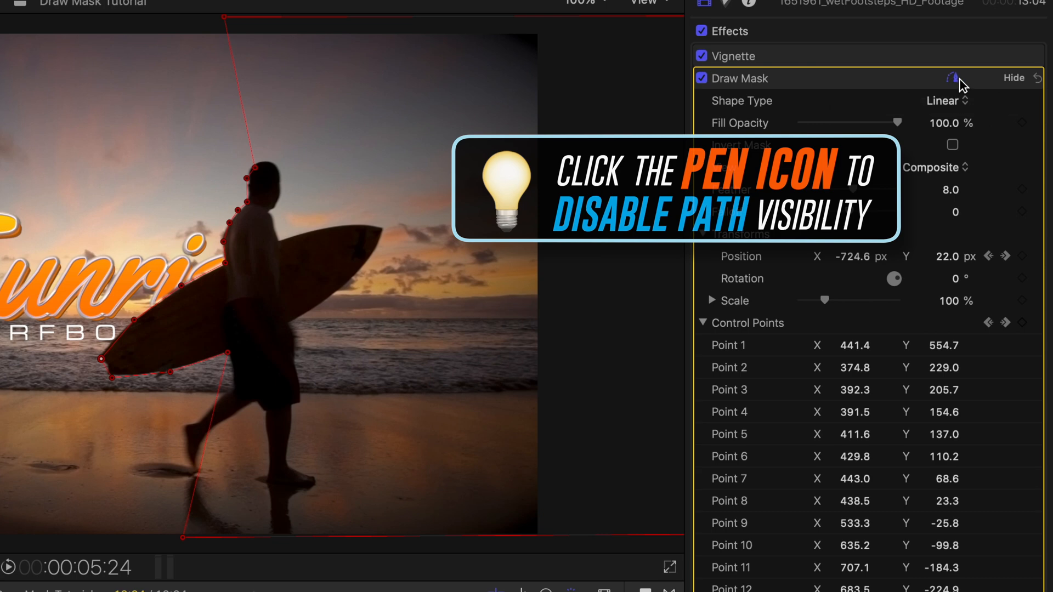
Hide the Draw Mask onscreen outline and lower its Feather to soften the edge
click(953, 77)
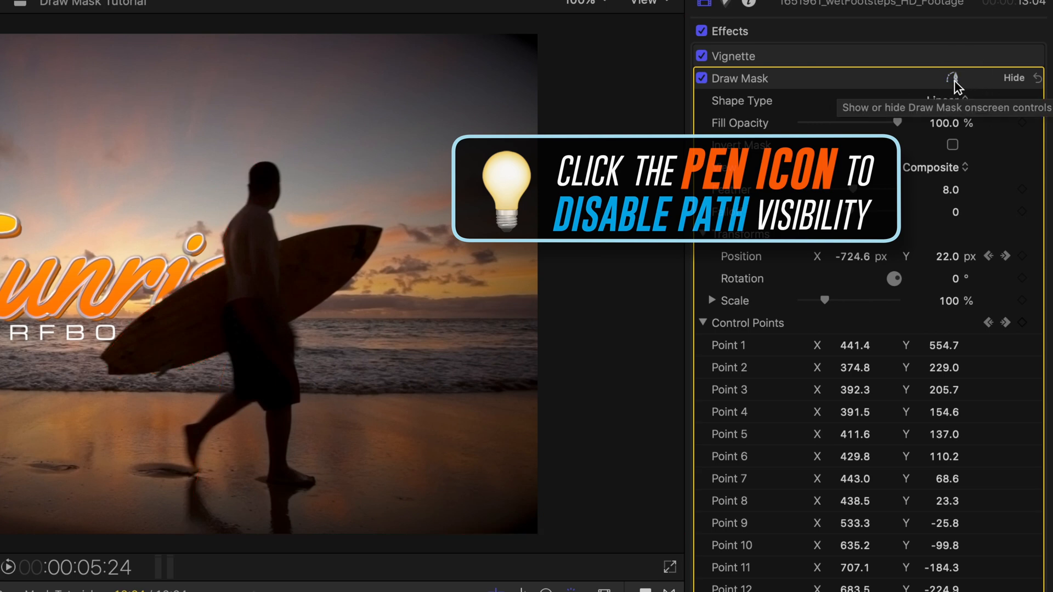
click(952, 78)
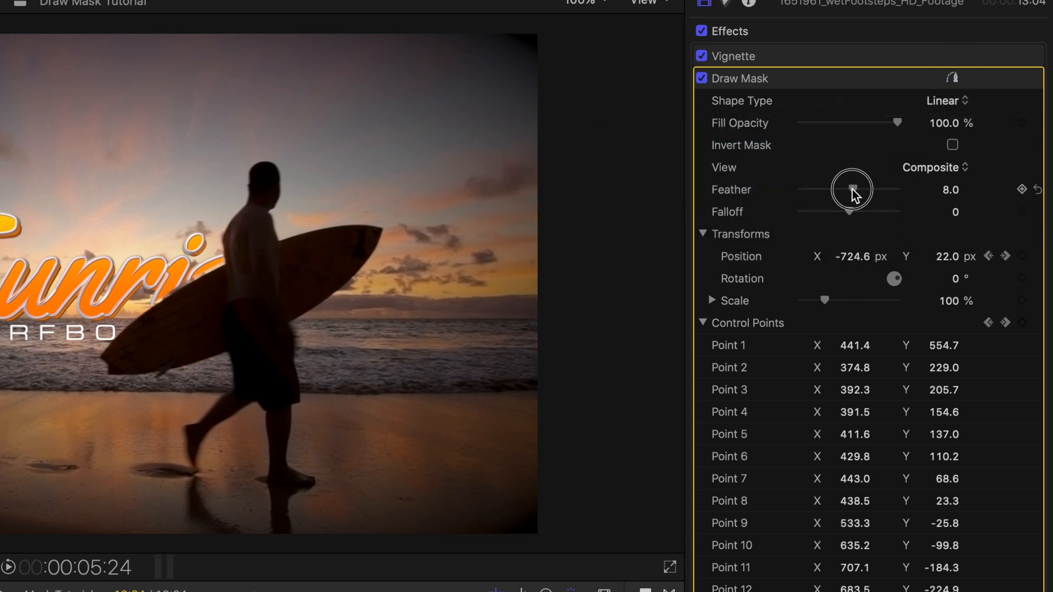
drag(857, 190, 849, 190)
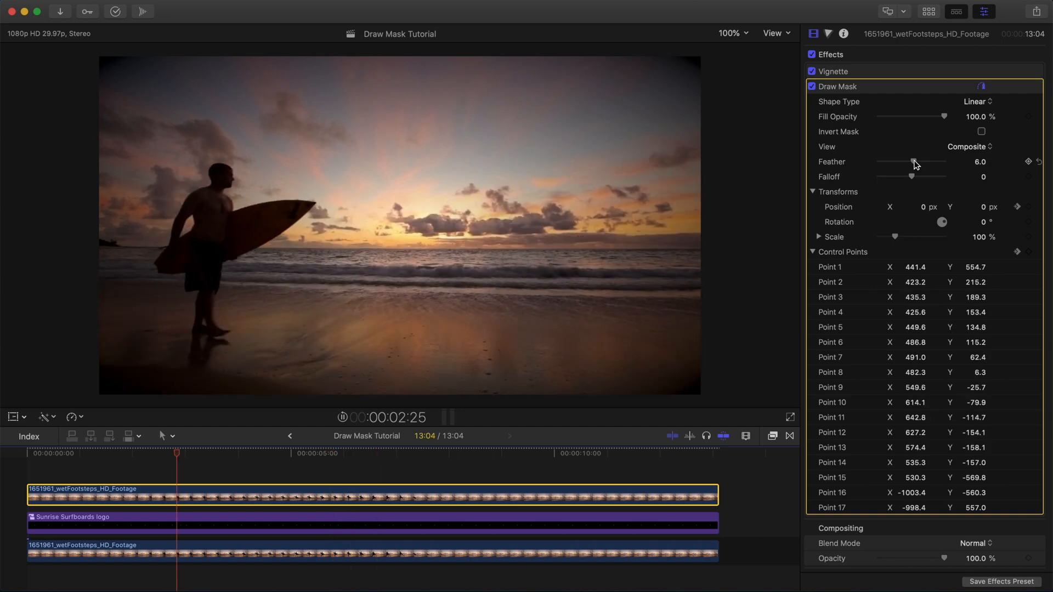
Lower the Draw Mask feather to 6 and play back the surfer revealing the logo
click(291, 453)
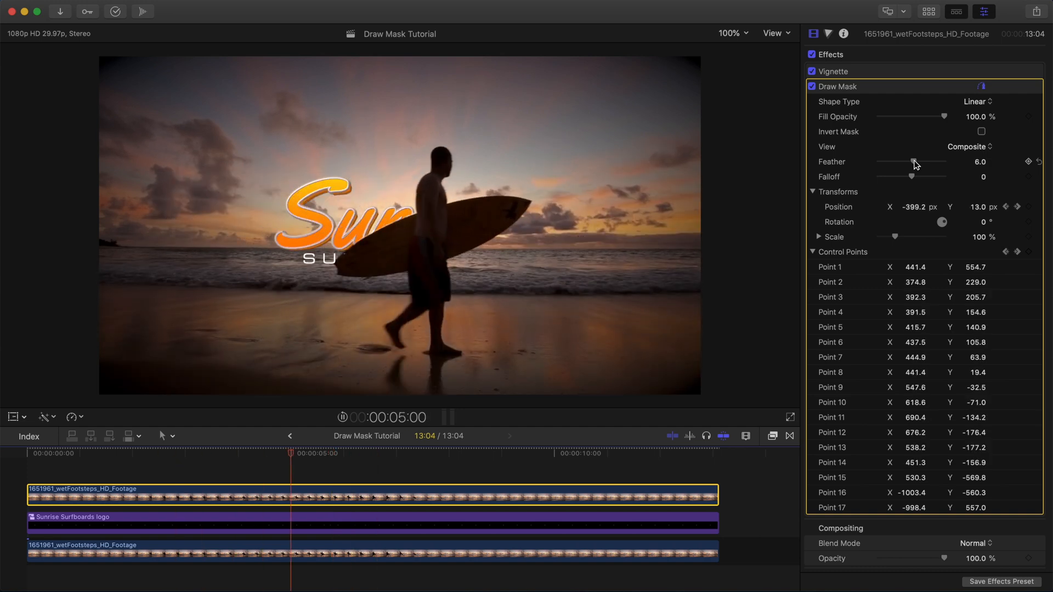